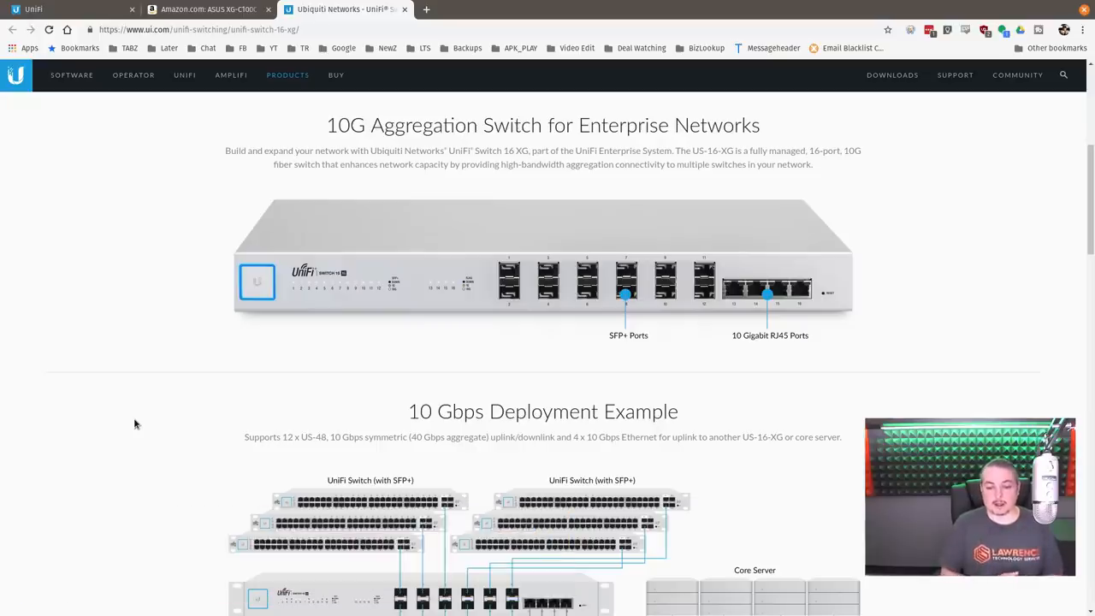
{"action": "mouse_move", "coordinate": [710, 308]}
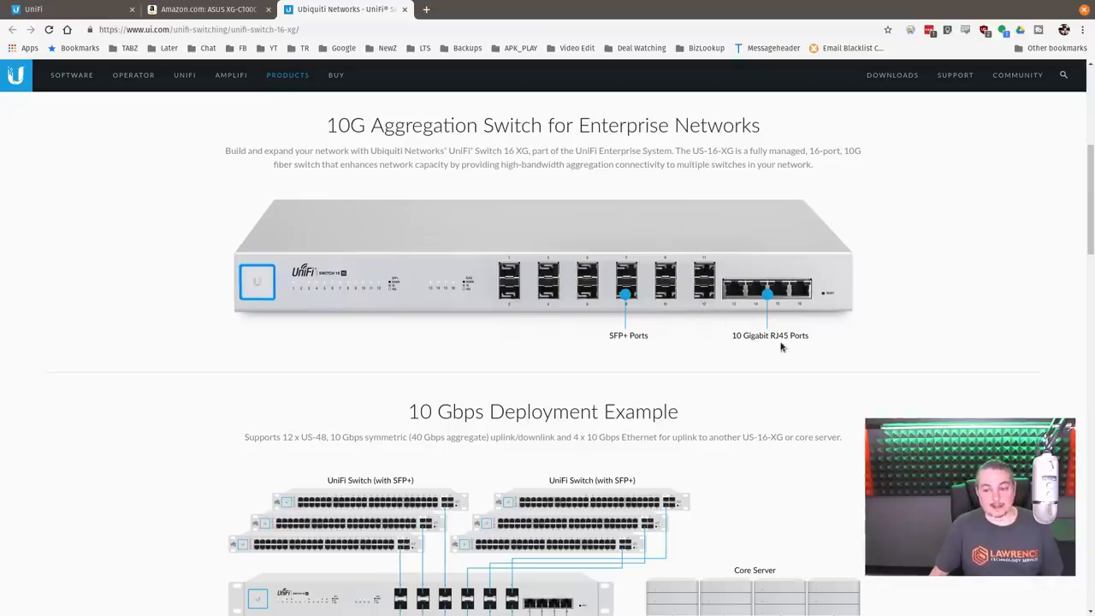
{"action": "mouse_move", "coordinate": [685, 455]}
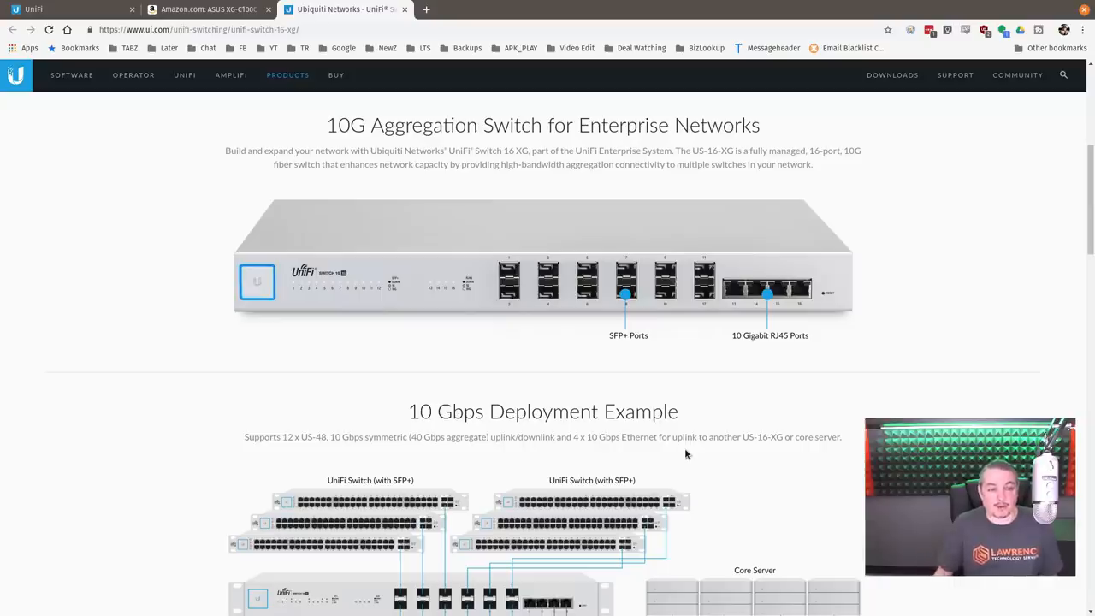
{"action": "mouse_move", "coordinate": [486, 398]}
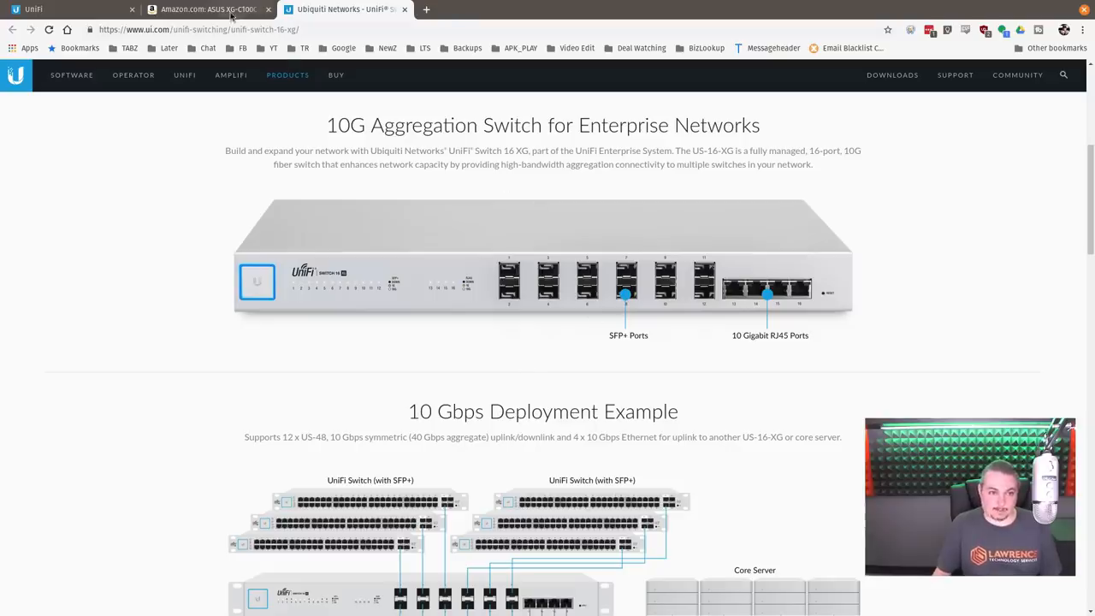
Show the Amazon listing for the ASUS XG-C100C 10G adapter at $97.13, in stock.
{"action": "left_click", "coordinate": [209, 10]}
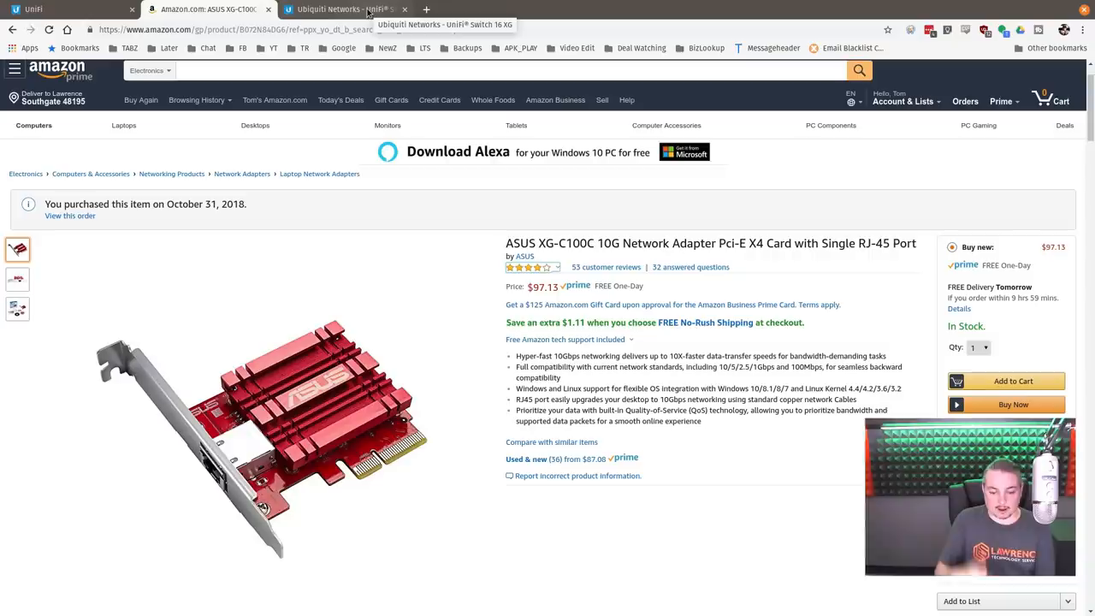
Bring up the Controller settings page with version and hostname details.
{"action": "left_click", "coordinate": [342, 10]}
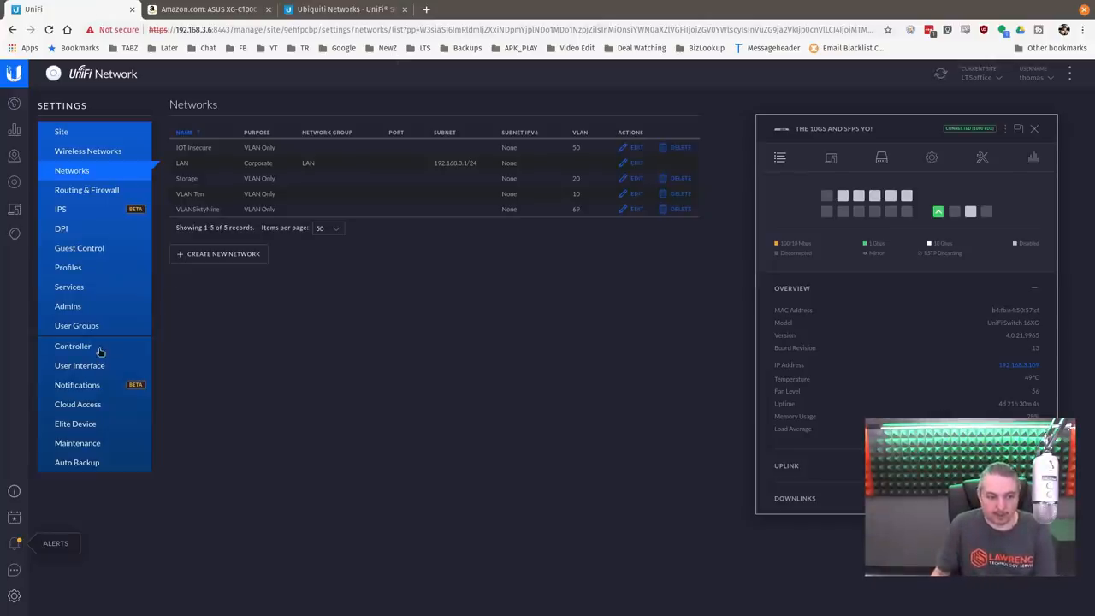
{"action": "left_click", "coordinate": [72, 345]}
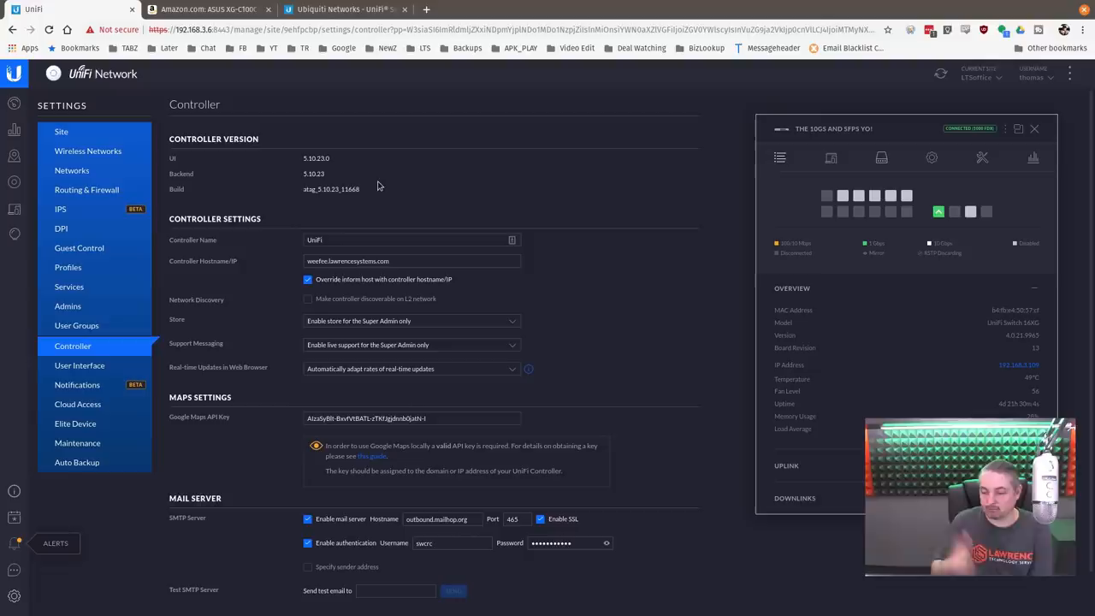
{"action": "mouse_move", "coordinate": [96, 190]}
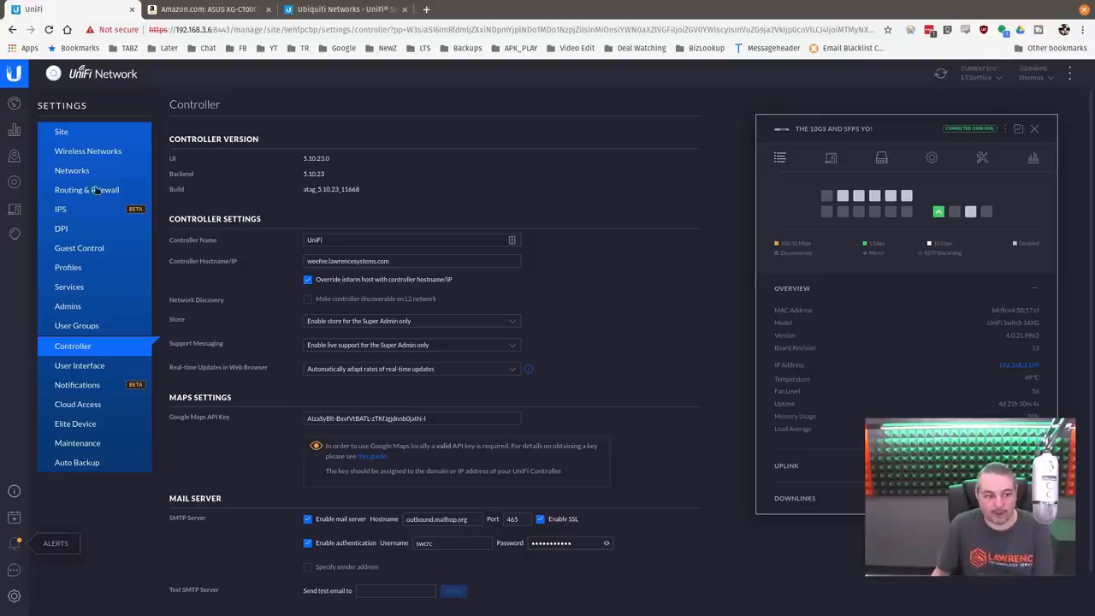
{"action": "mouse_move", "coordinate": [72, 171]}
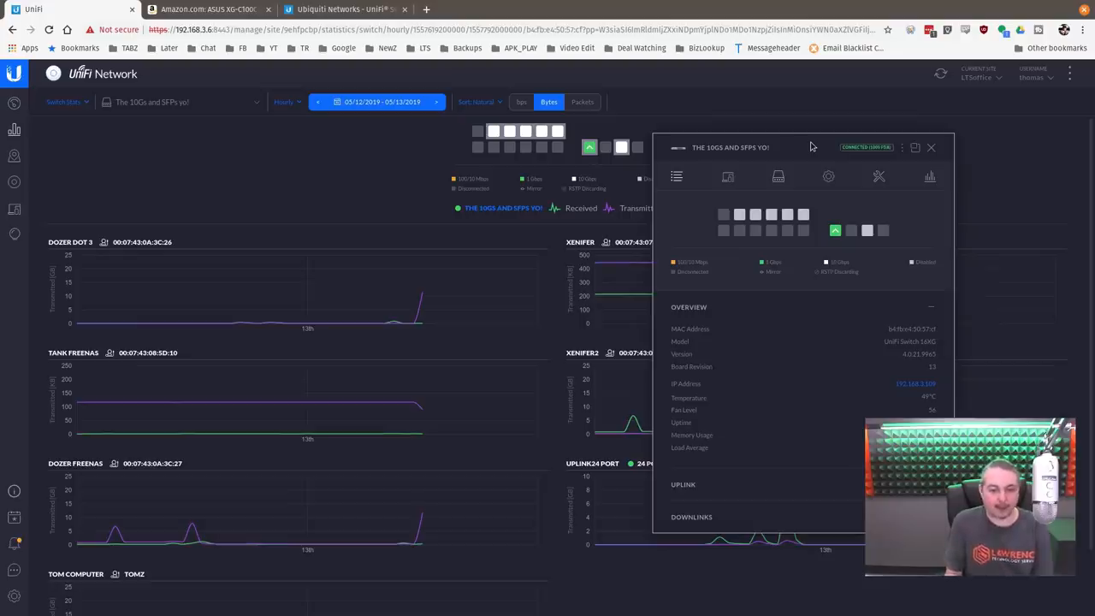
{"action": "mouse_move", "coordinate": [900, 250]}
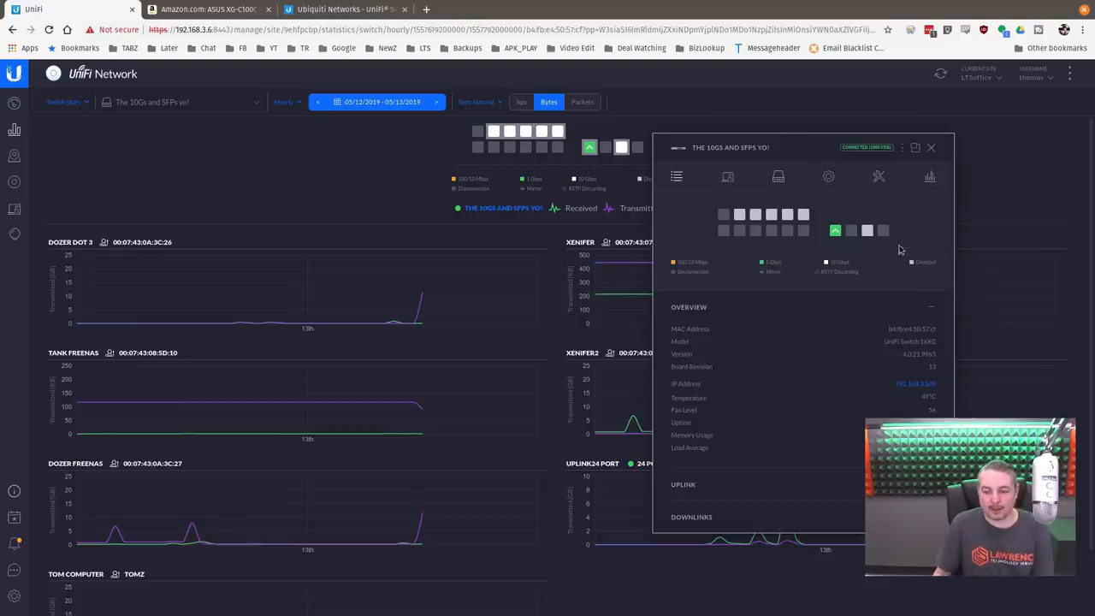
{"action": "mouse_move", "coordinate": [865, 231]}
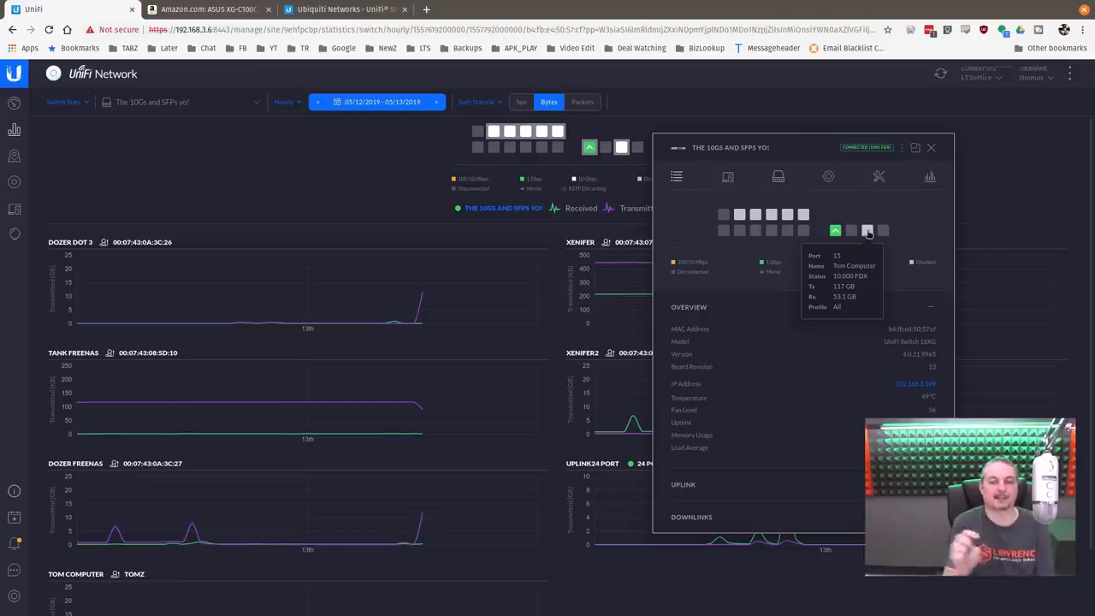
{"action": "mouse_move", "coordinate": [812, 154]}
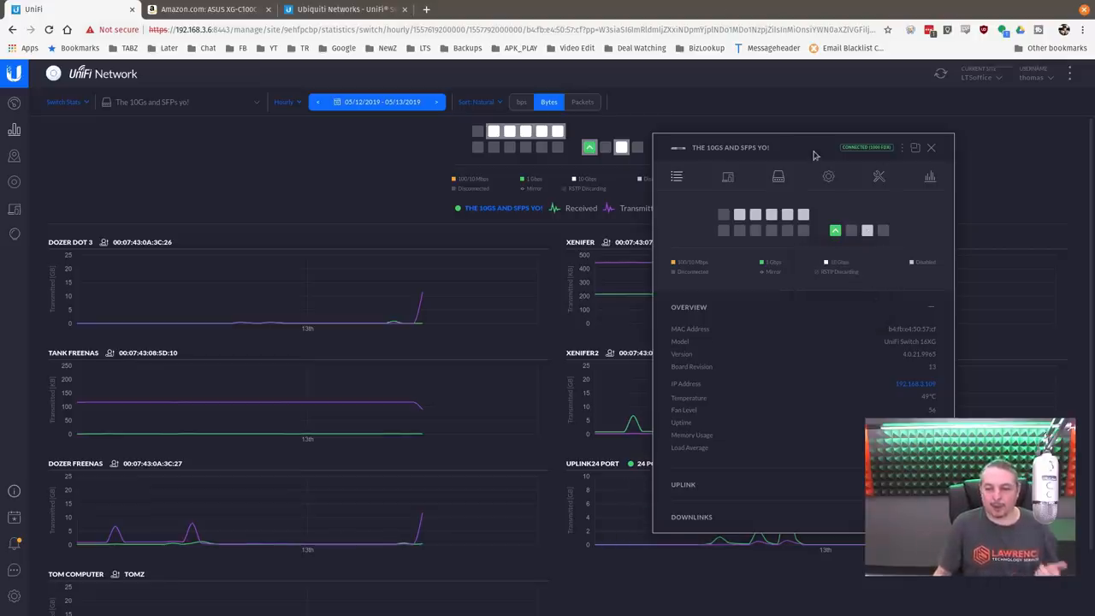
Close the 10G switch's details panel to leave only the per-port traffic graphs.
{"action": "left_click", "coordinate": [931, 147]}
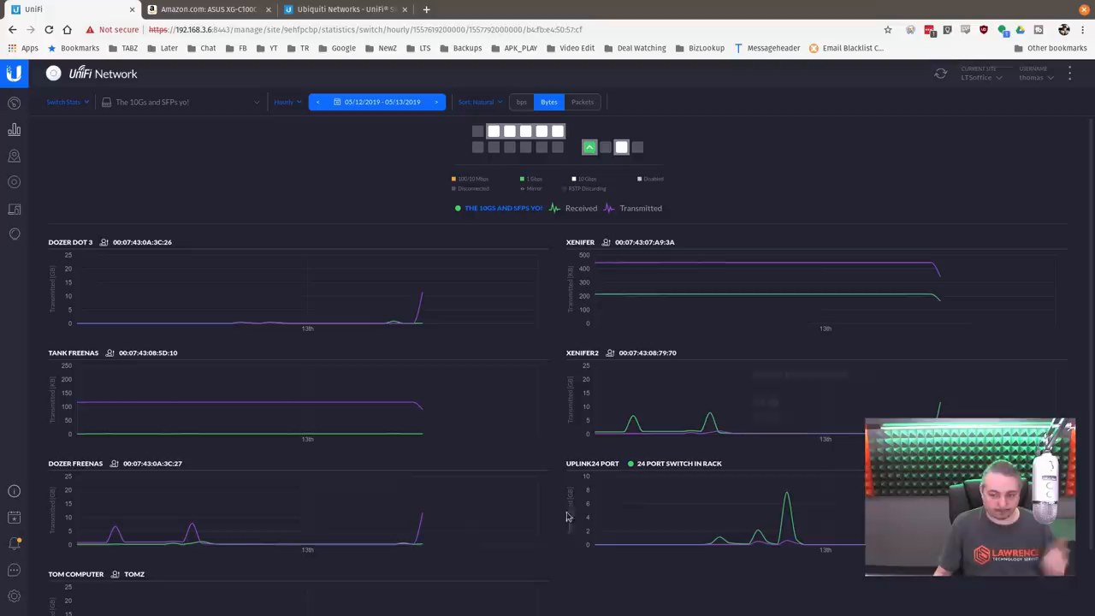
{"action": "mouse_move", "coordinate": [137, 147]}
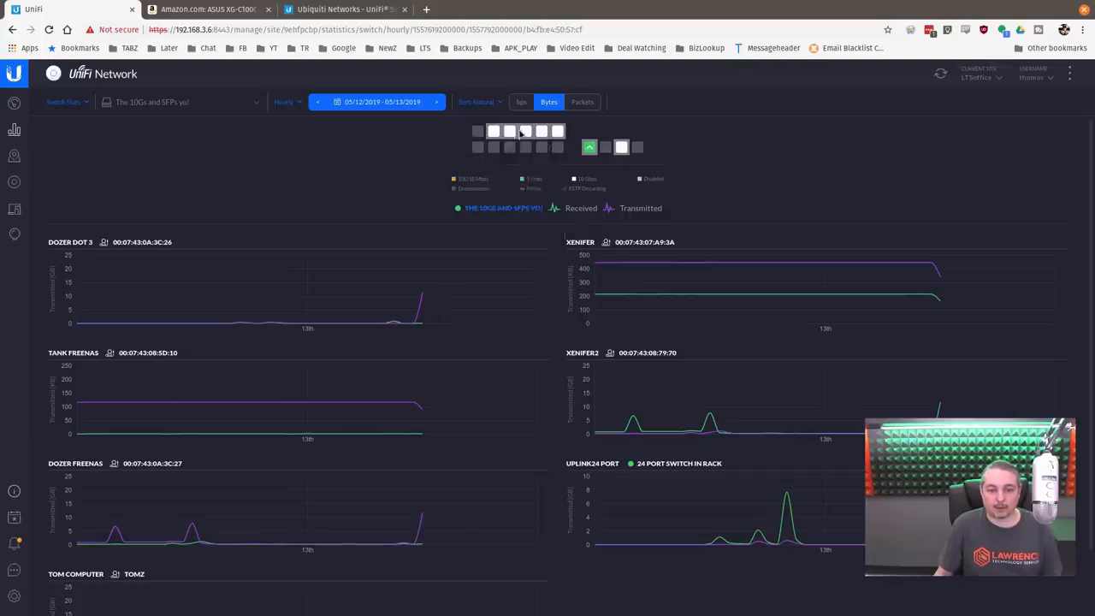
{"action": "mouse_move", "coordinate": [493, 130]}
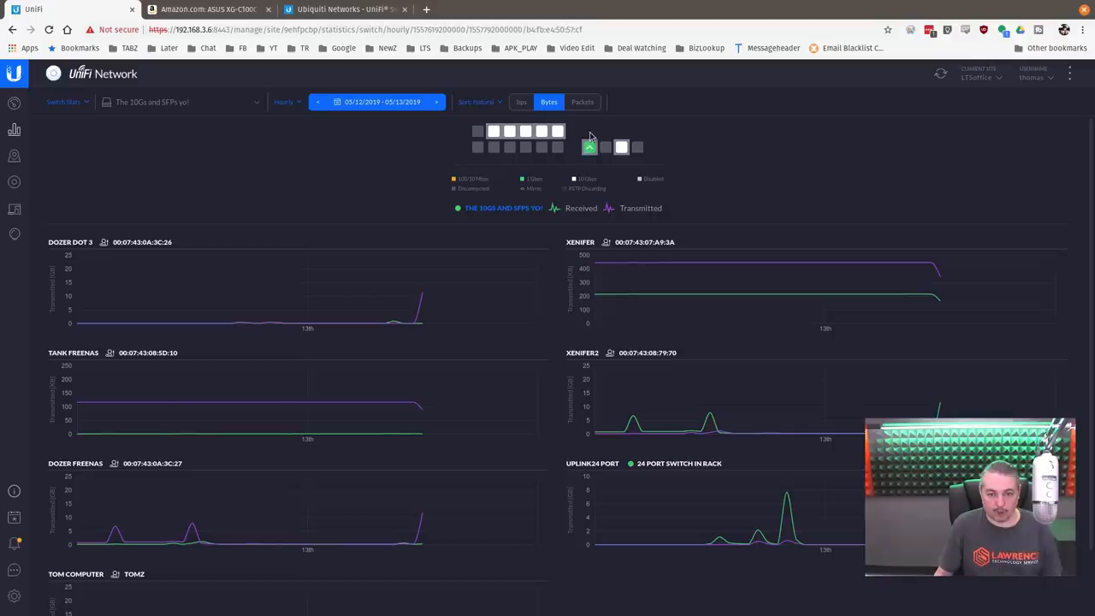
{"action": "mouse_move", "coordinate": [589, 147]}
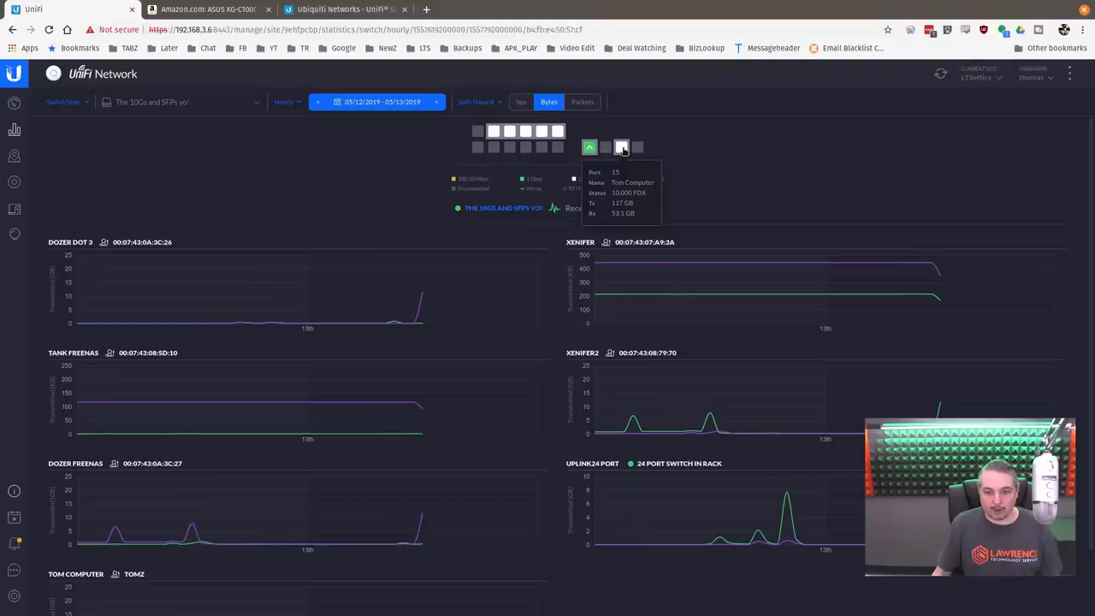
{"action": "mouse_move", "coordinate": [624, 151]}
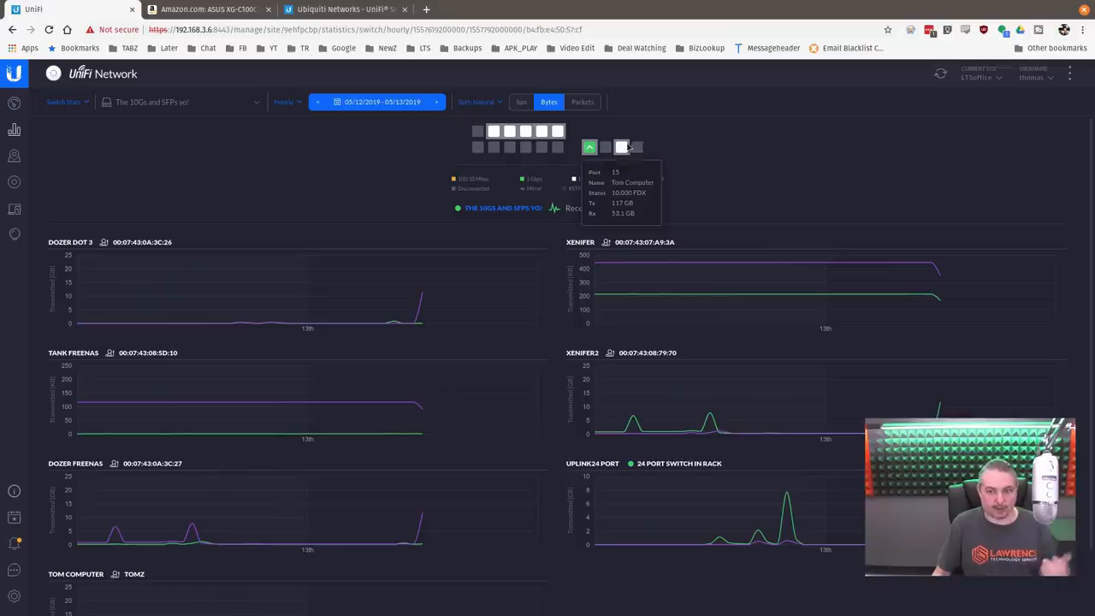
{"action": "mouse_move", "coordinate": [579, 250]}
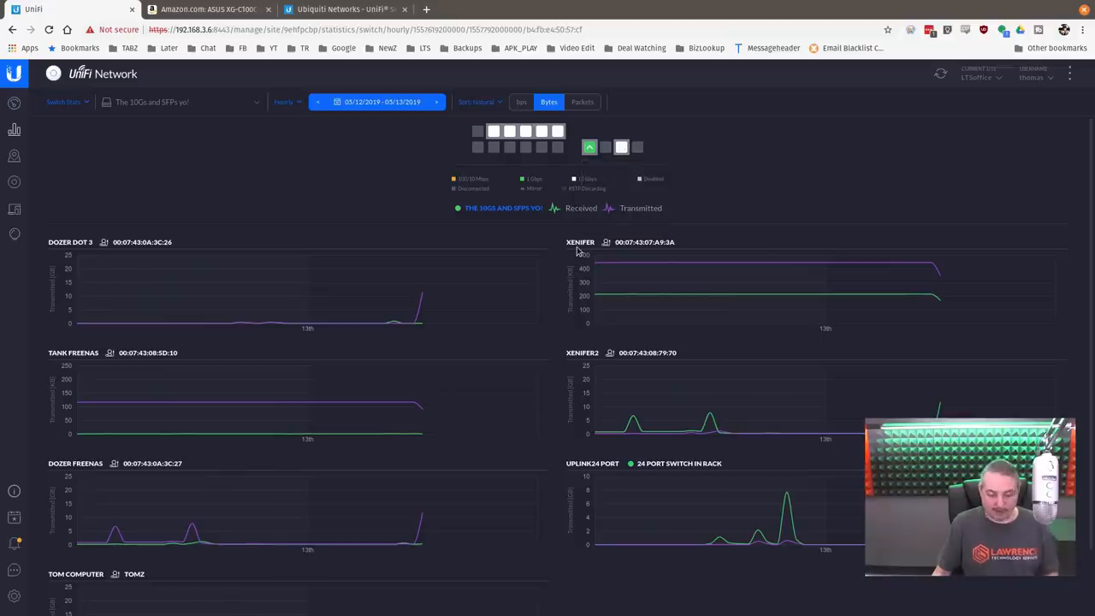
{"action": "mouse_move", "coordinate": [517, 257]}
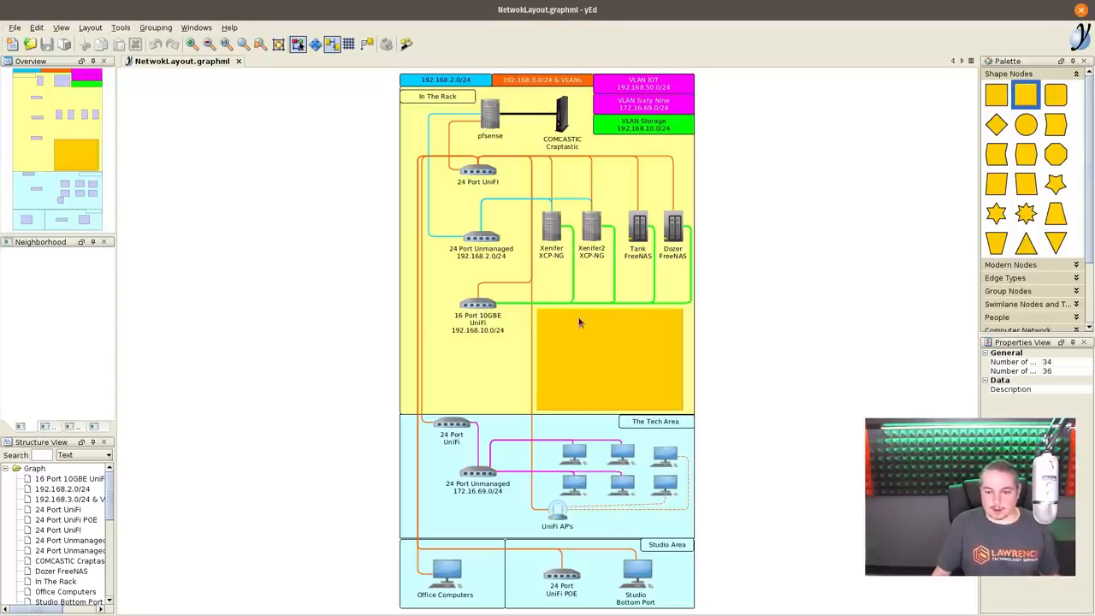
{"action": "mouse_move", "coordinate": [609, 307]}
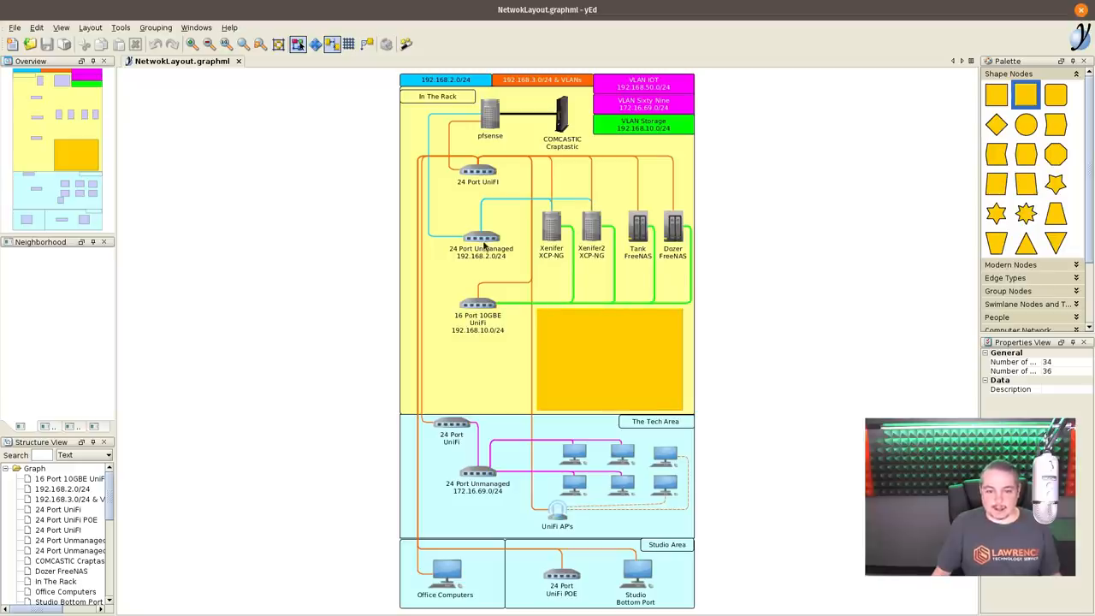
{"action": "mouse_move", "coordinate": [561, 520]}
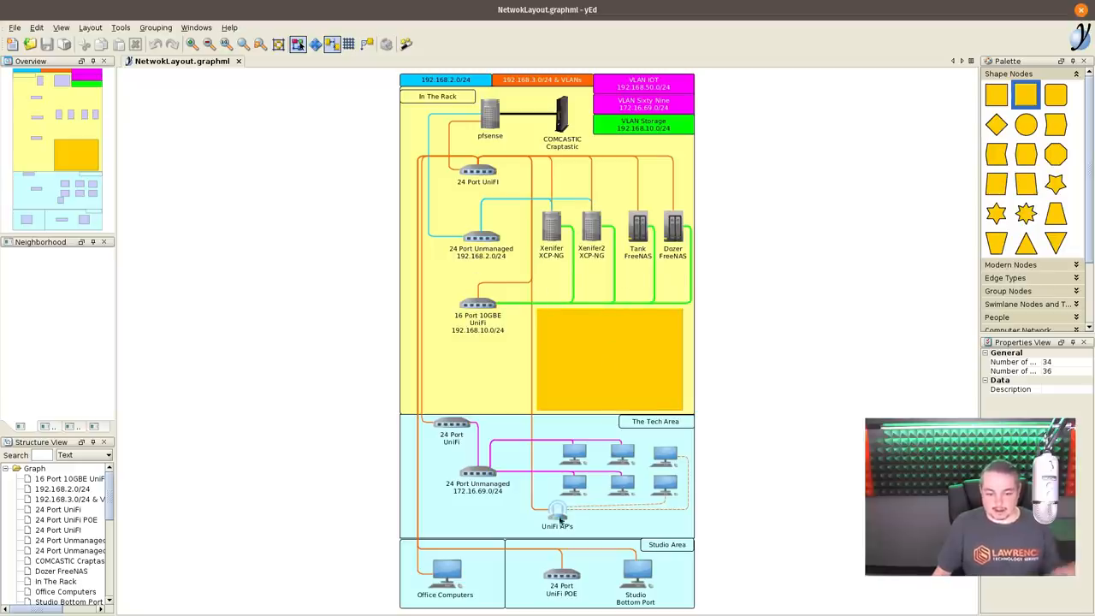
{"action": "mouse_move", "coordinate": [596, 308]}
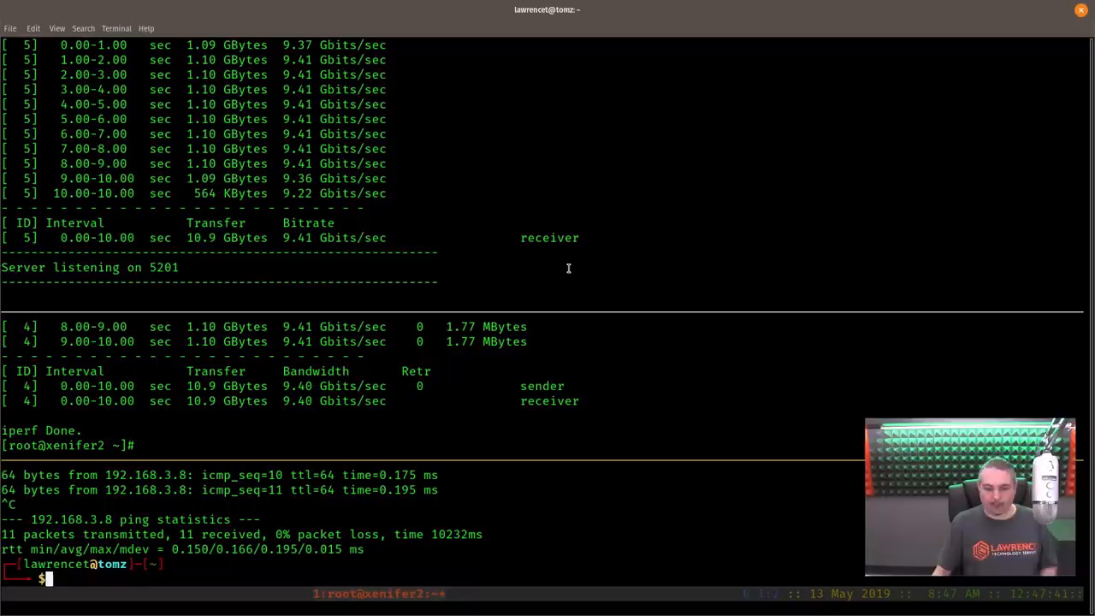
Stop the running iperf3 server on DozerFreenas and restart it with 'iperf3 -s'.
{"action": "type", "text": "iperf3 -c 192.168.10.8"}
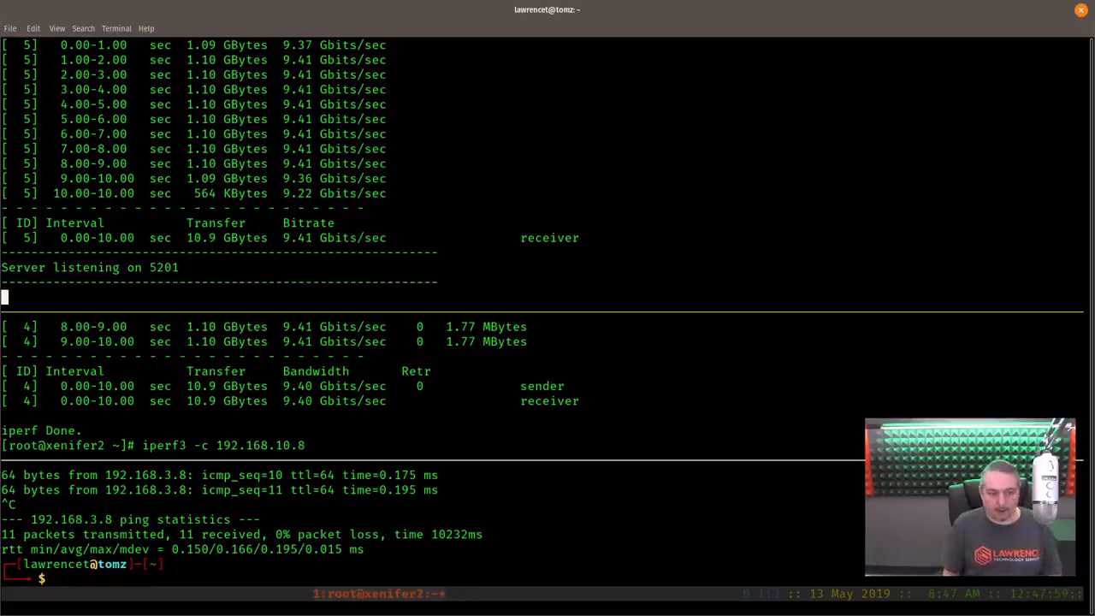
{"action": "key", "text": "ctrl+c"}
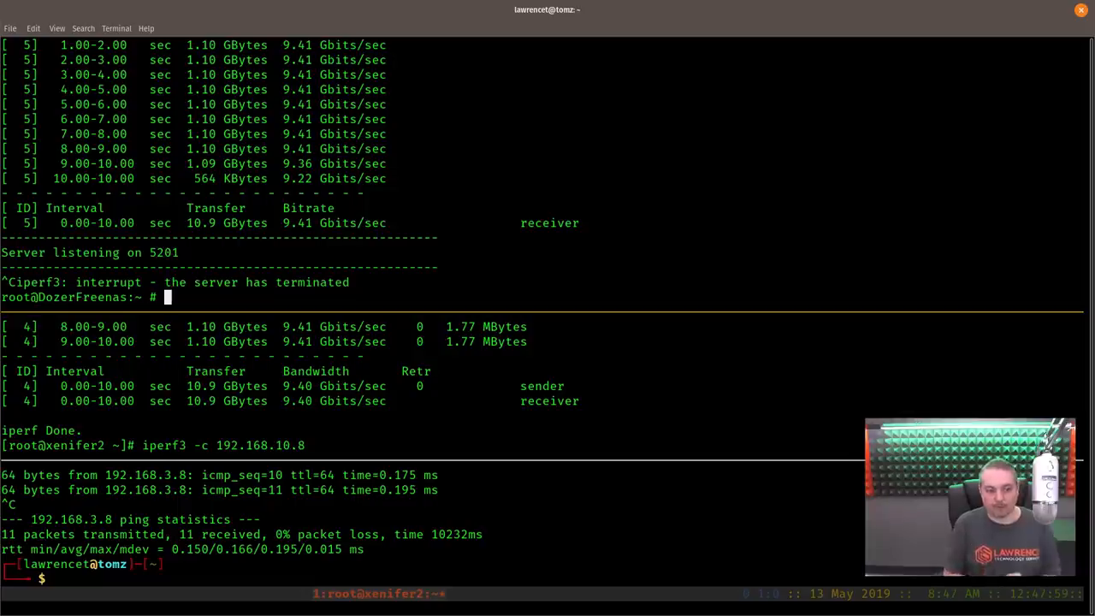
{"action": "type", "text": "iperf3 -s"}
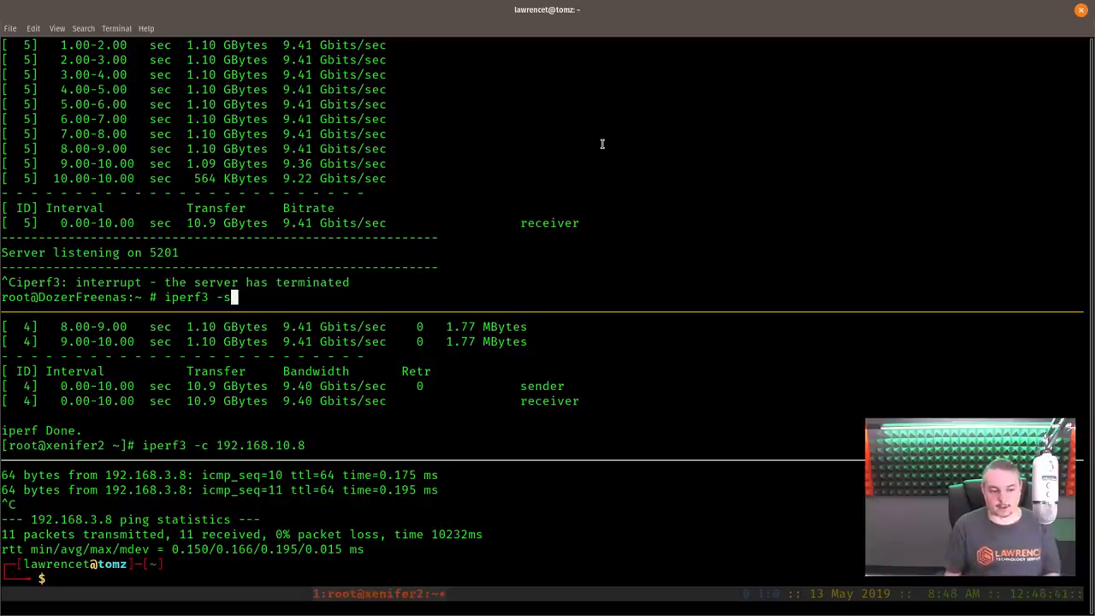
{"action": "mouse_move", "coordinate": [593, 191]}
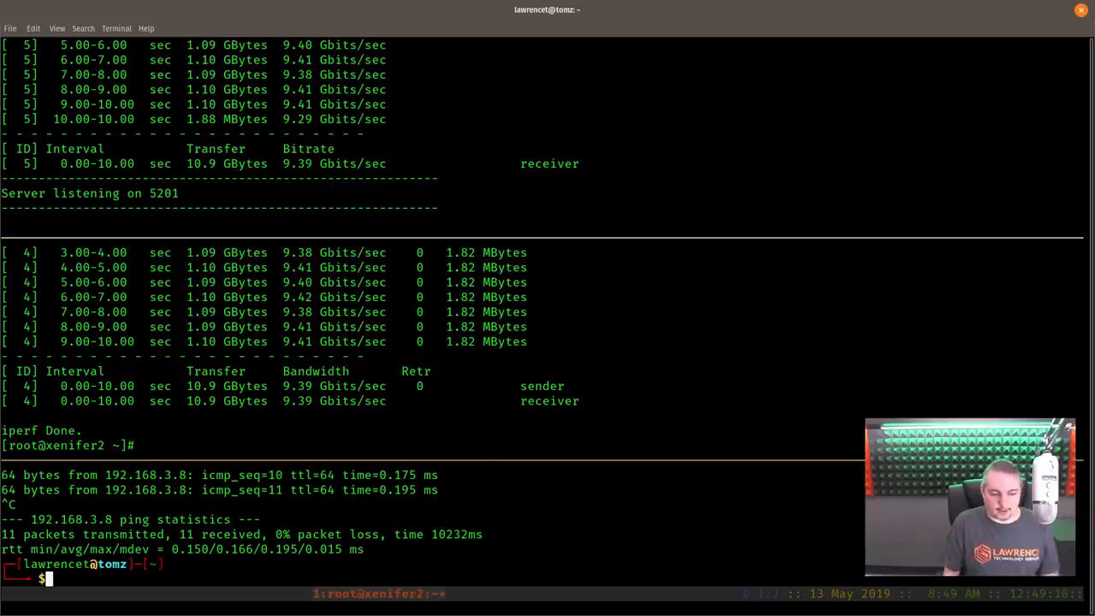
Ping 192.168.3.8 and stop it after a few replies.
{"action": "type", "text": "ping 192.168.3.8"}
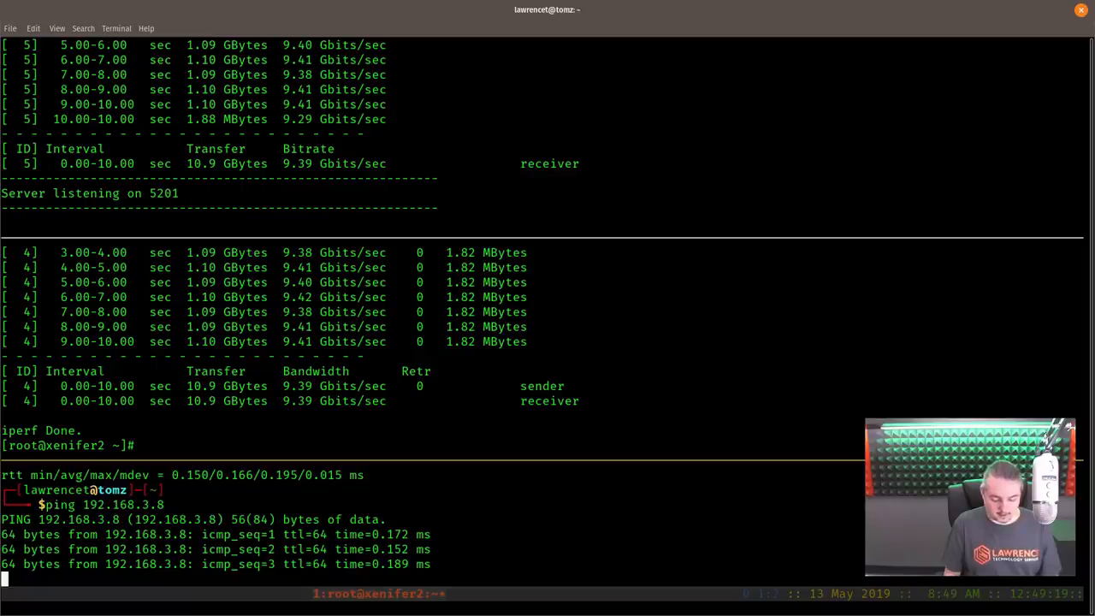
{"action": "key", "text": "ctrl+c"}
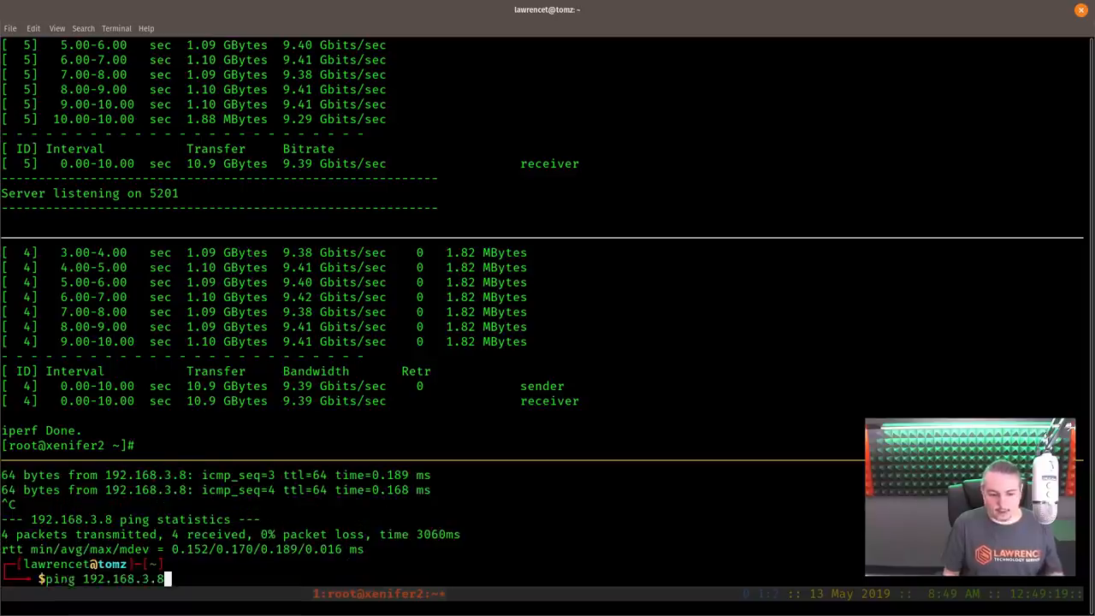
Run 'iperf3 -c 192.168.3.8' tests averaging about 9.37 Gbits/sec.
{"action": "type", "text": "iperf3 -c 192.168.3.8"}
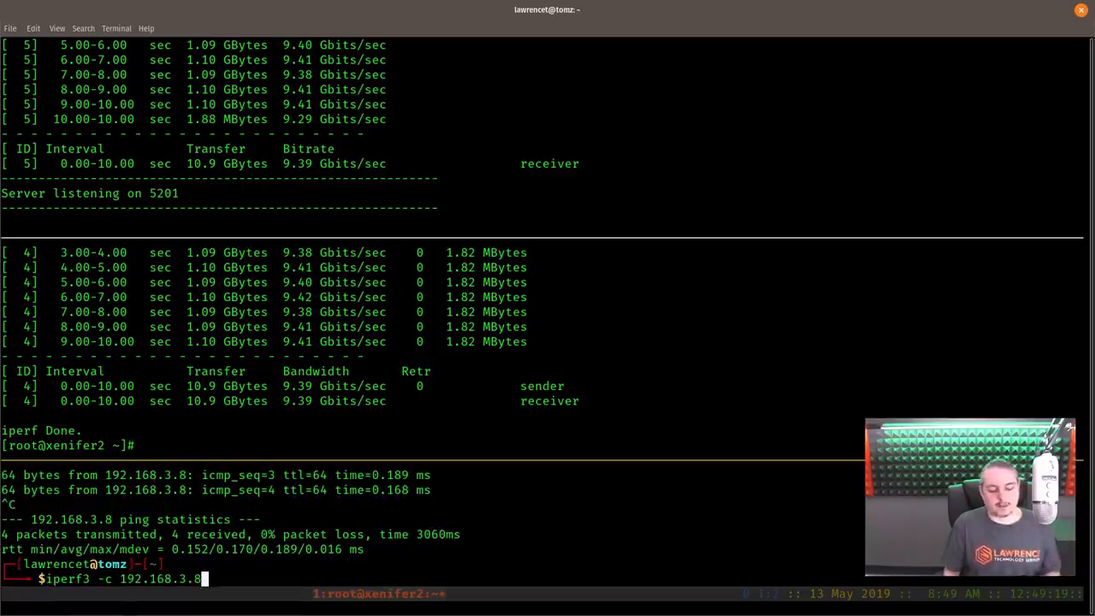
{"action": "key", "text": "Return"}
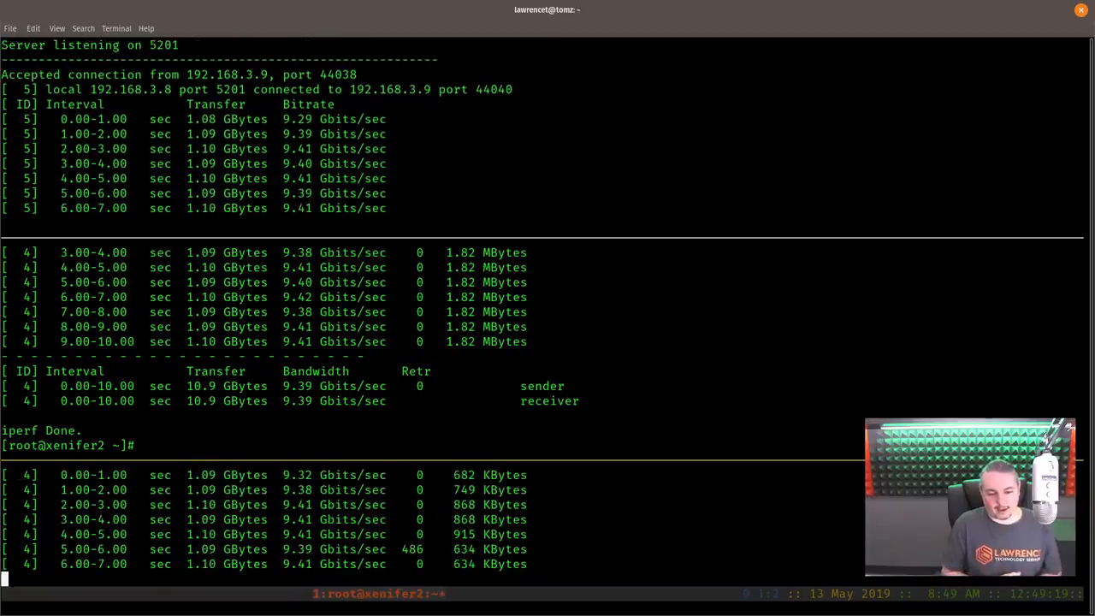
{"action": "scroll", "scroll_direction": "down", "scroll_amount": 3}
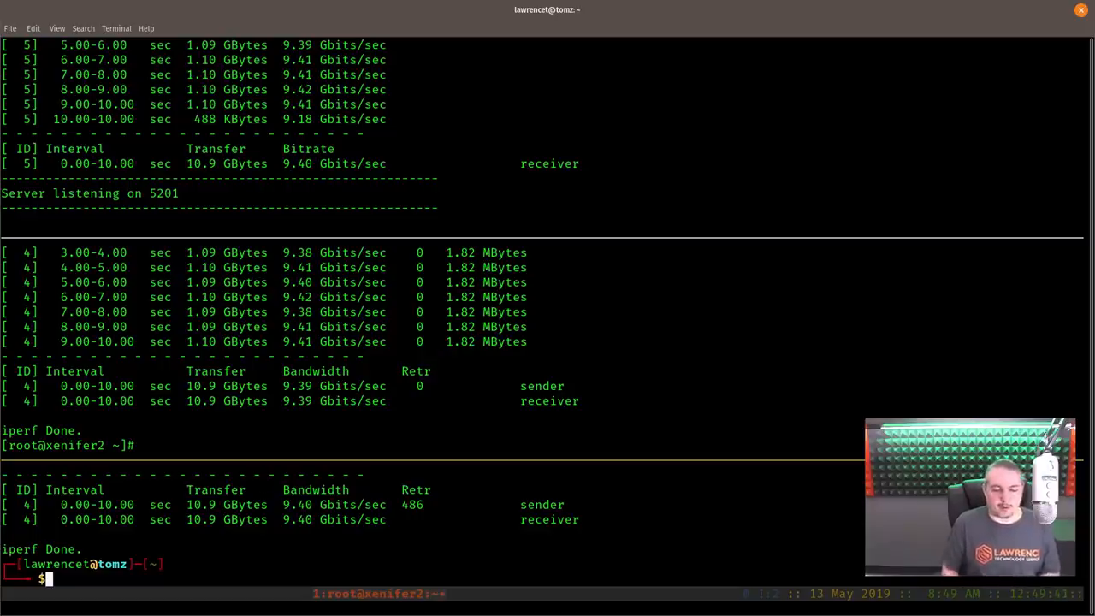
{"action": "double_click", "coordinate": [411, 503]}
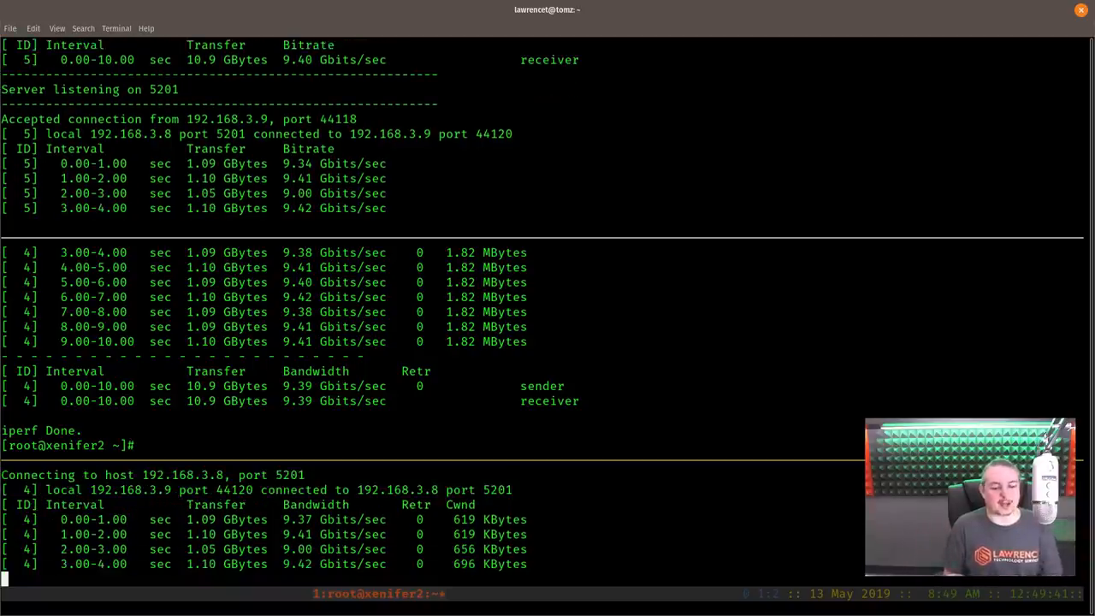
{"action": "scroll", "scroll_direction": "down", "scroll_amount": 3}
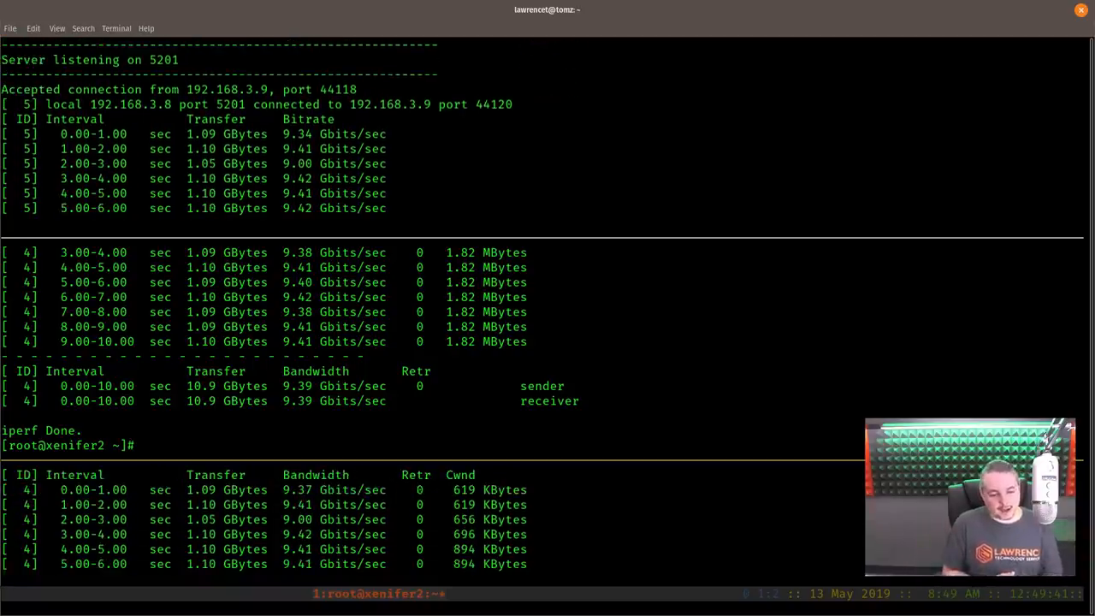
{"action": "scroll", "scroll_direction": "down", "scroll_amount": 3}
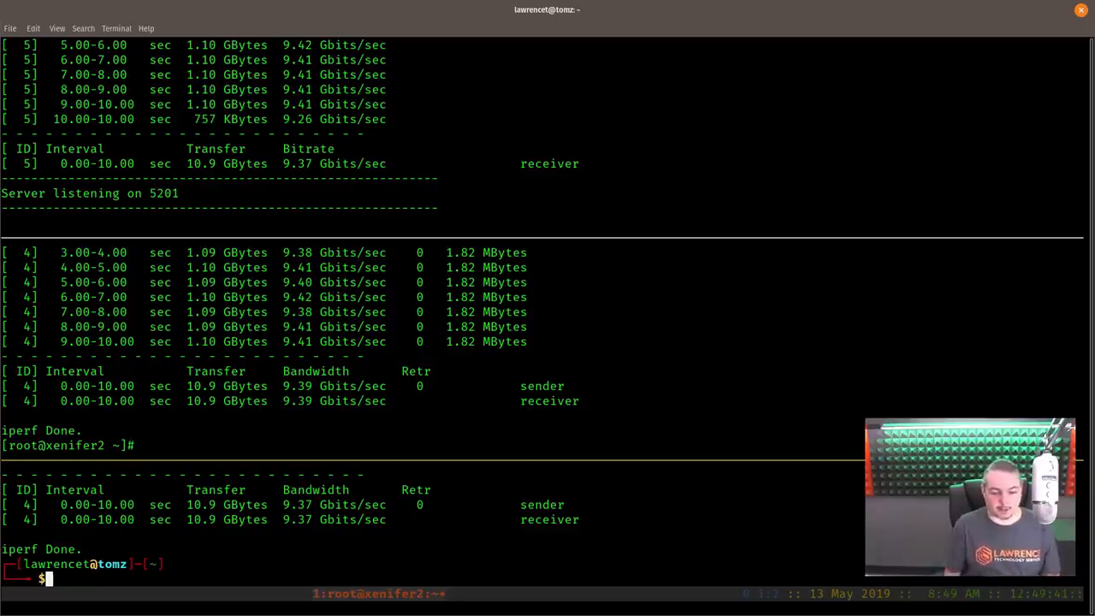
Run 'iperf3 -c 192.168.3.8' once more, sustaining around 9.4 Gbits/sec.
{"action": "type", "text": "iperf3 -c 192.168.3.8"}
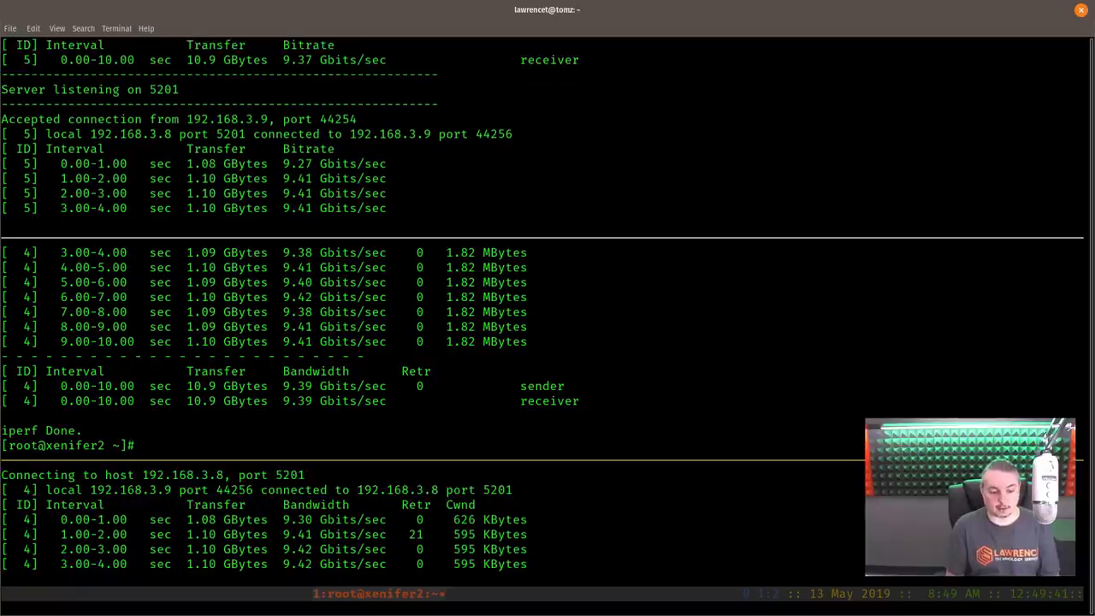
{"action": "scroll", "scroll_direction": "down", "scroll_amount": 3}
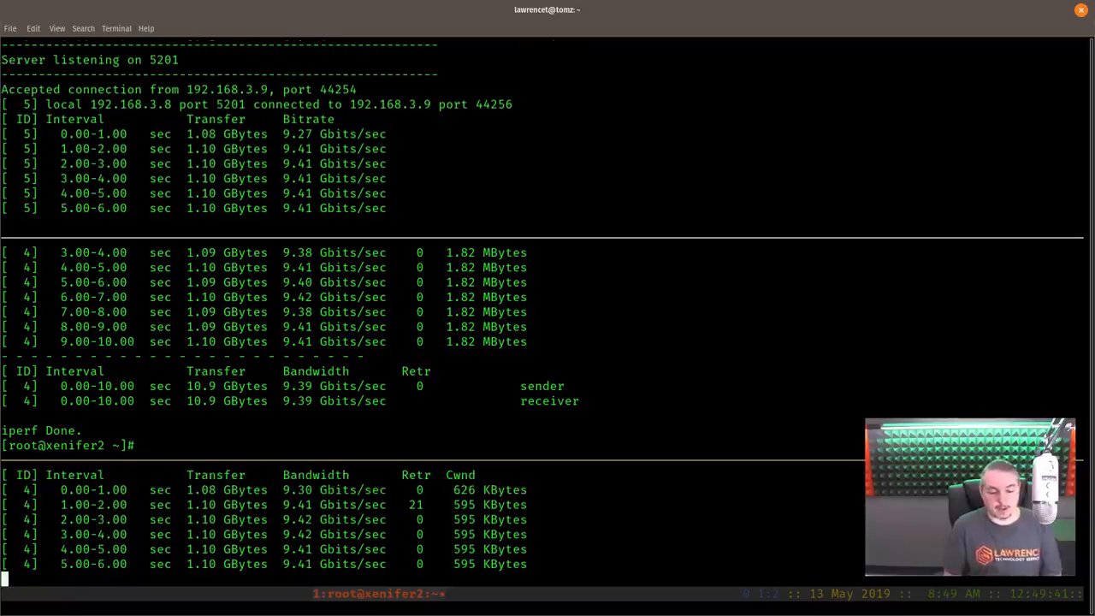
{"action": "scroll", "scroll_direction": "down", "scroll_amount": 3}
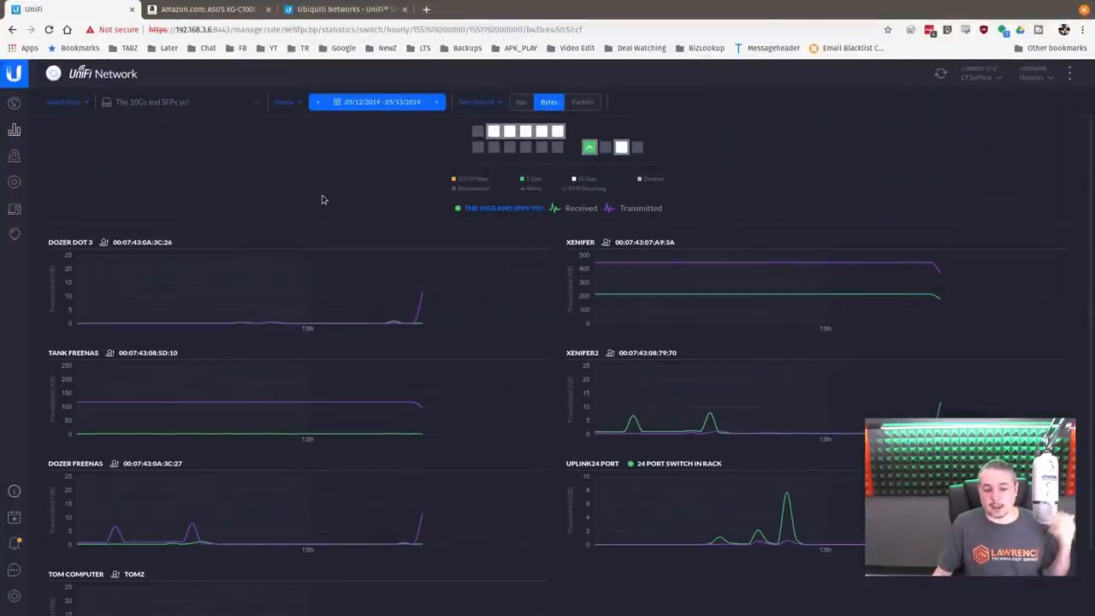
{"action": "mouse_move", "coordinate": [524, 130]}
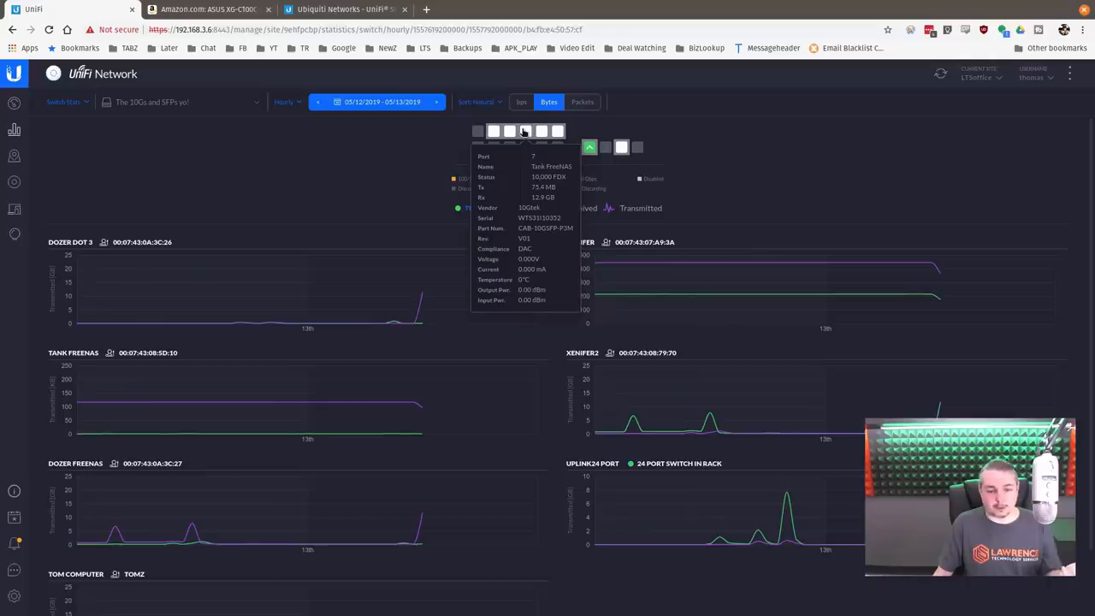
{"action": "mouse_move", "coordinate": [349, 150]}
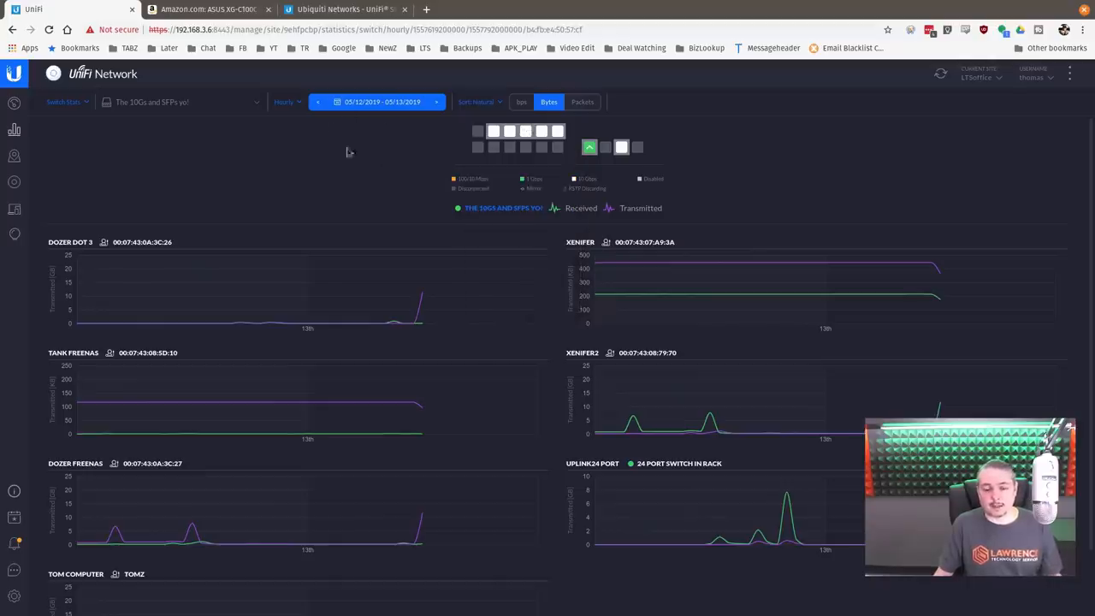
{"action": "mouse_move", "coordinate": [588, 147]}
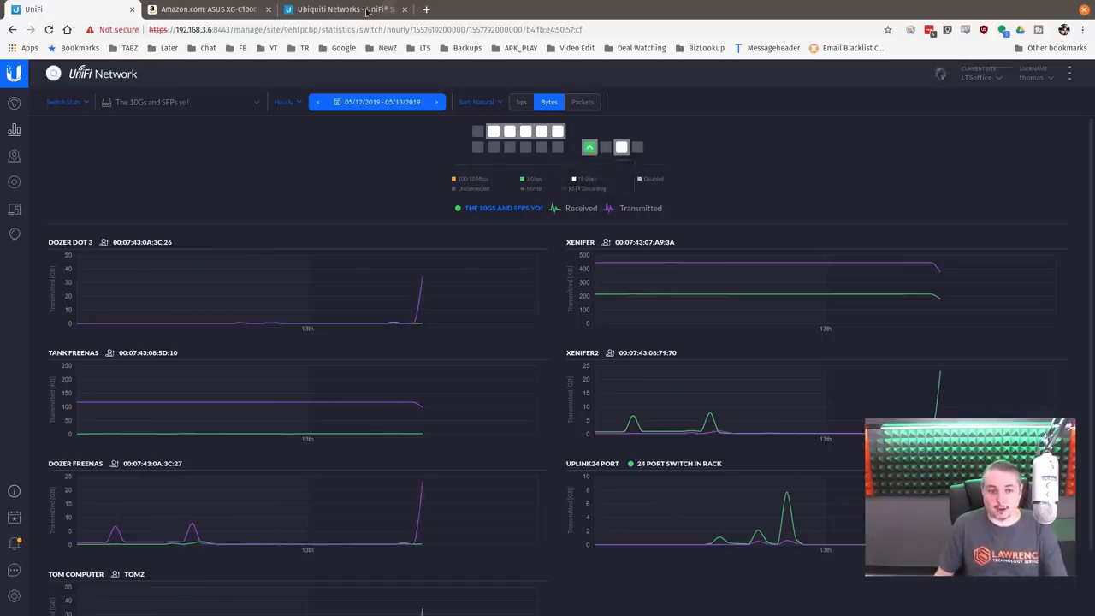
Switch to the Ubiquiti US-16-XG 10G aggregation switch product page.
{"action": "left_click", "coordinate": [342, 10]}
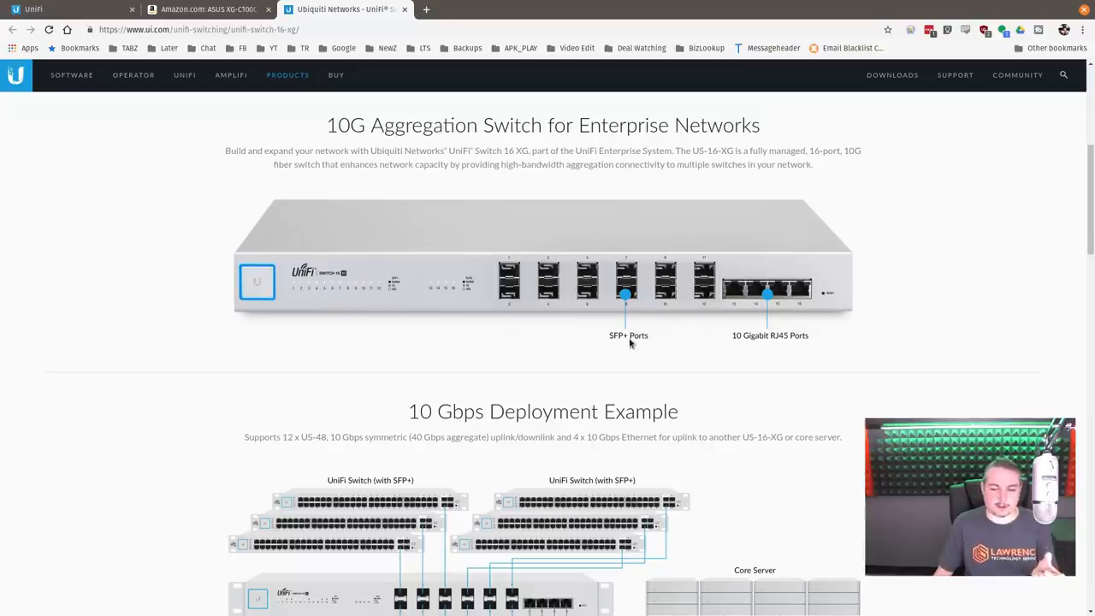
{"action": "mouse_move", "coordinate": [777, 332]}
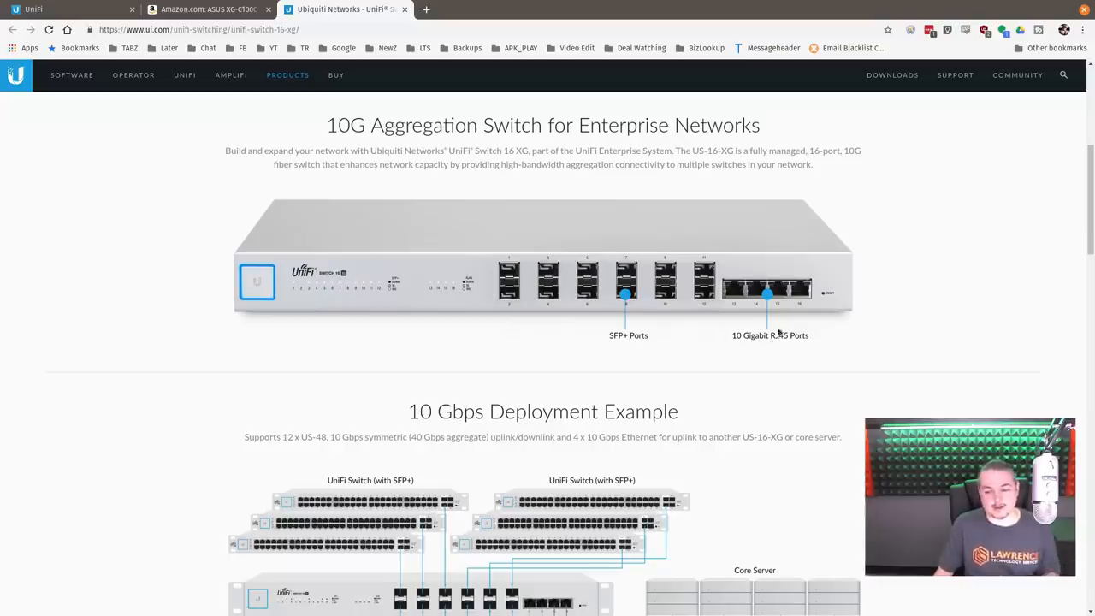
{"action": "mouse_move", "coordinate": [609, 396]}
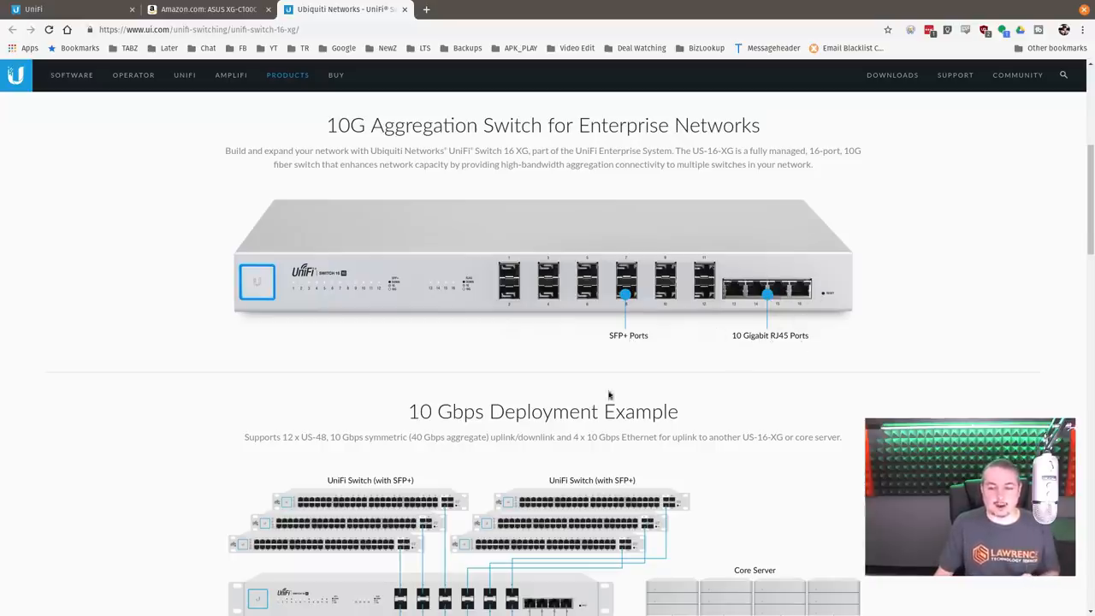
{"action": "mouse_move", "coordinate": [587, 397]}
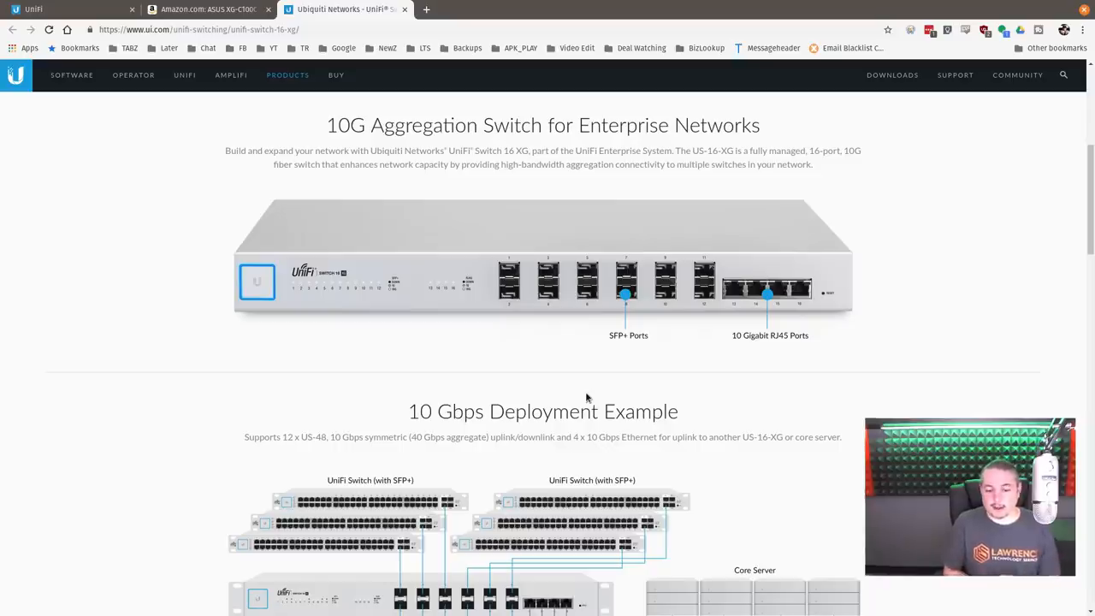